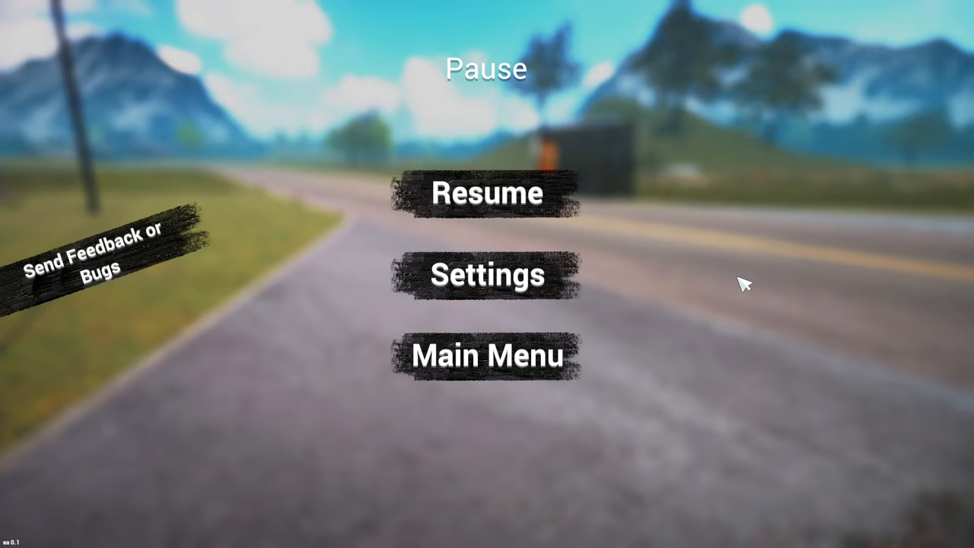
Resume from the pause menu and walk to the bus stop bench
left_click(486, 192)
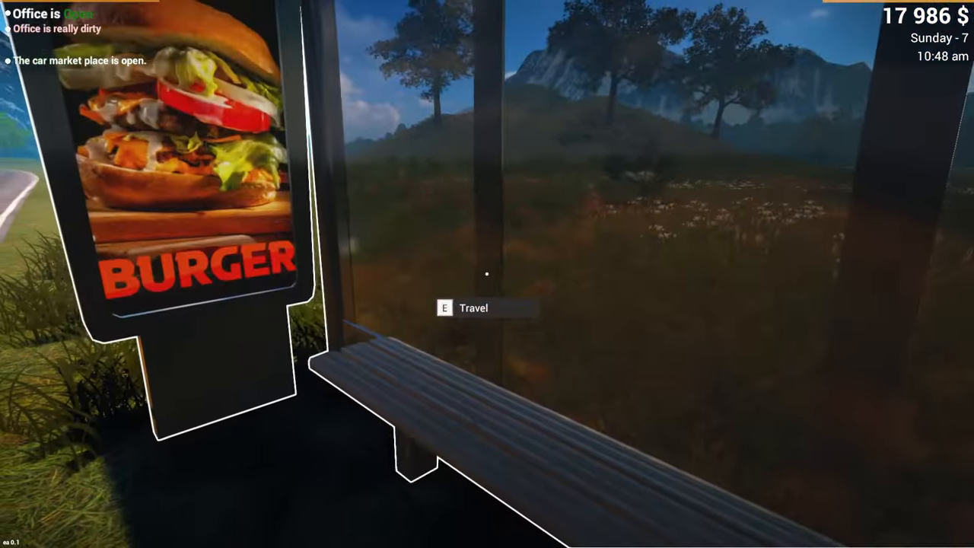
Take the bus from the stop to the Red Bar
key("e")
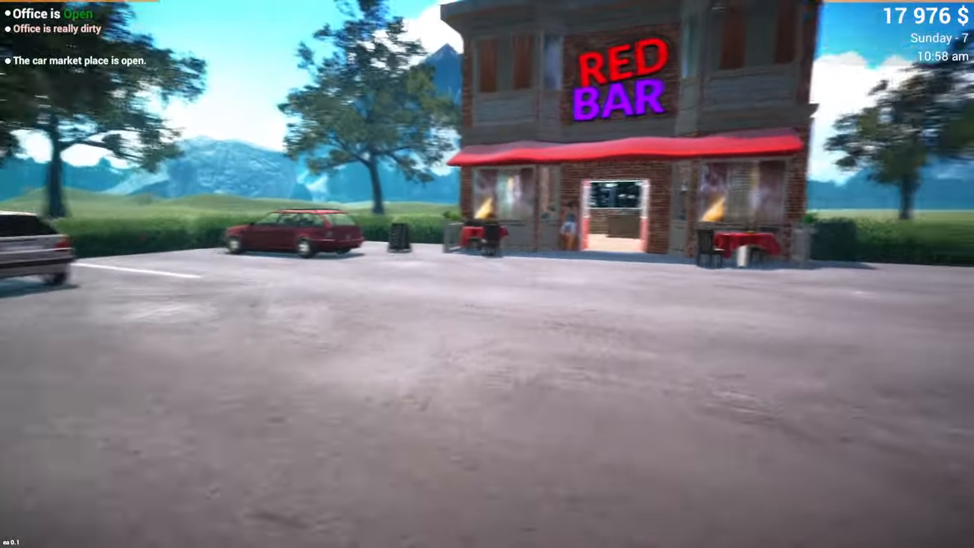
Buy a hammer at the Red Bar, then travel to the junkyard
key("w")
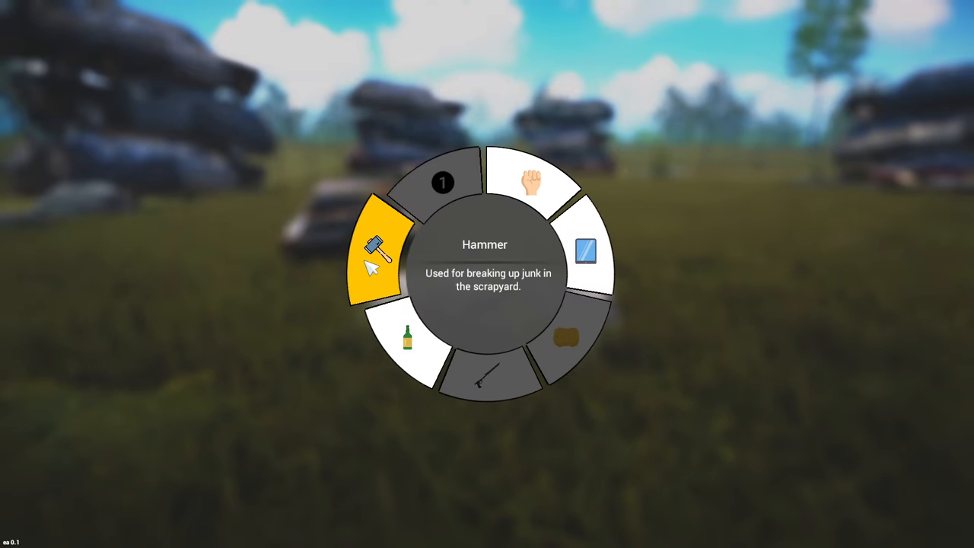
Equip the hammer, strike a junked car, and reopen the tool wheel
left_click(374, 251)
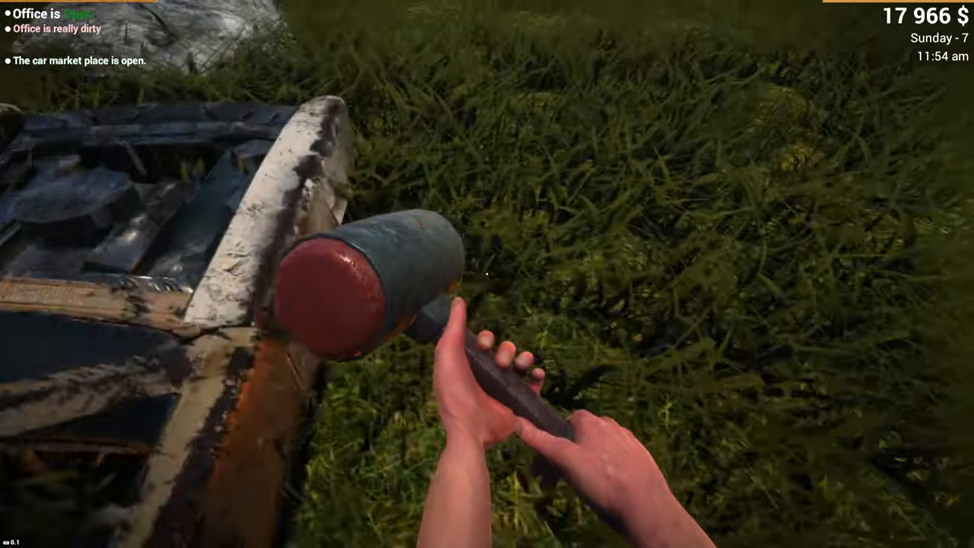
key("tab")
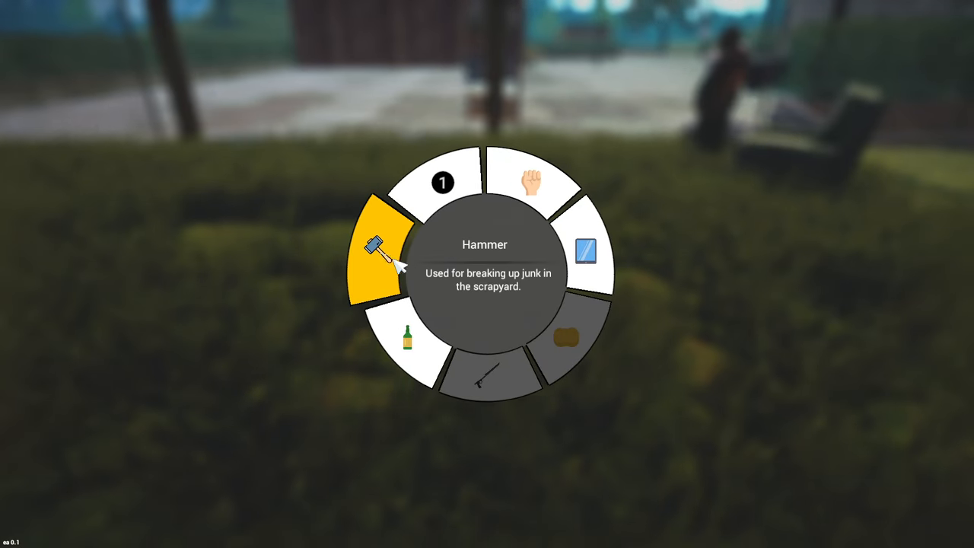